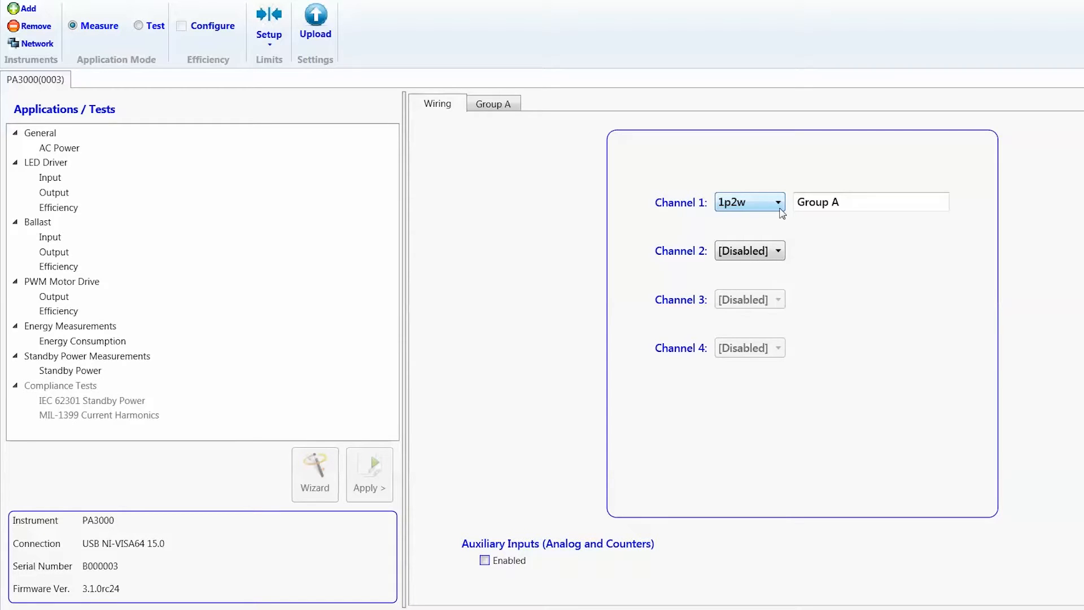
Step: Rename the channel 1 wiring group to 'AC Input'
left_click(840, 202)
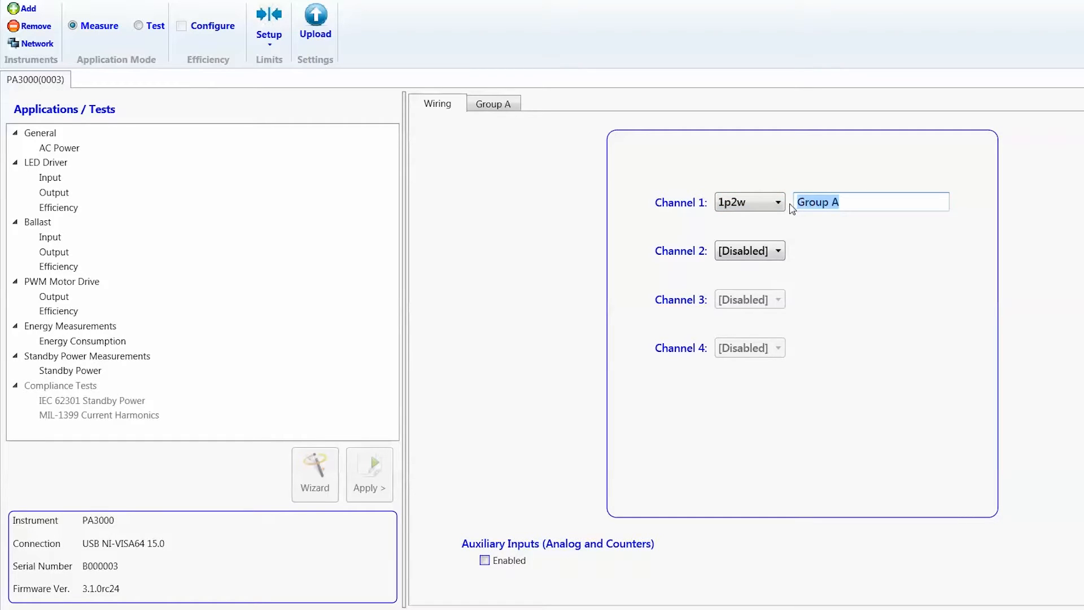
type("AC")
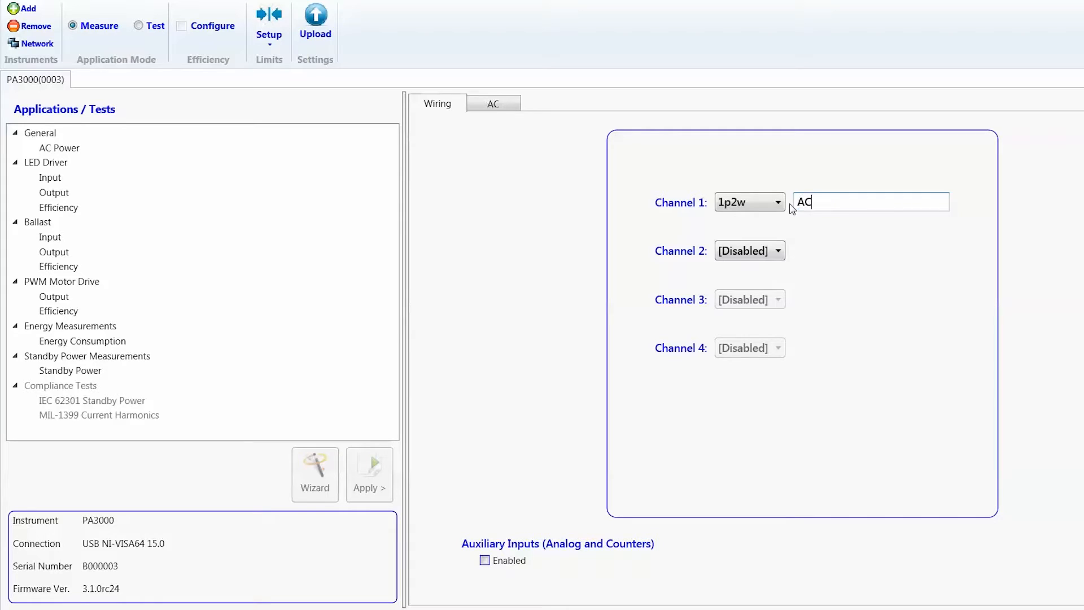
type("Input")
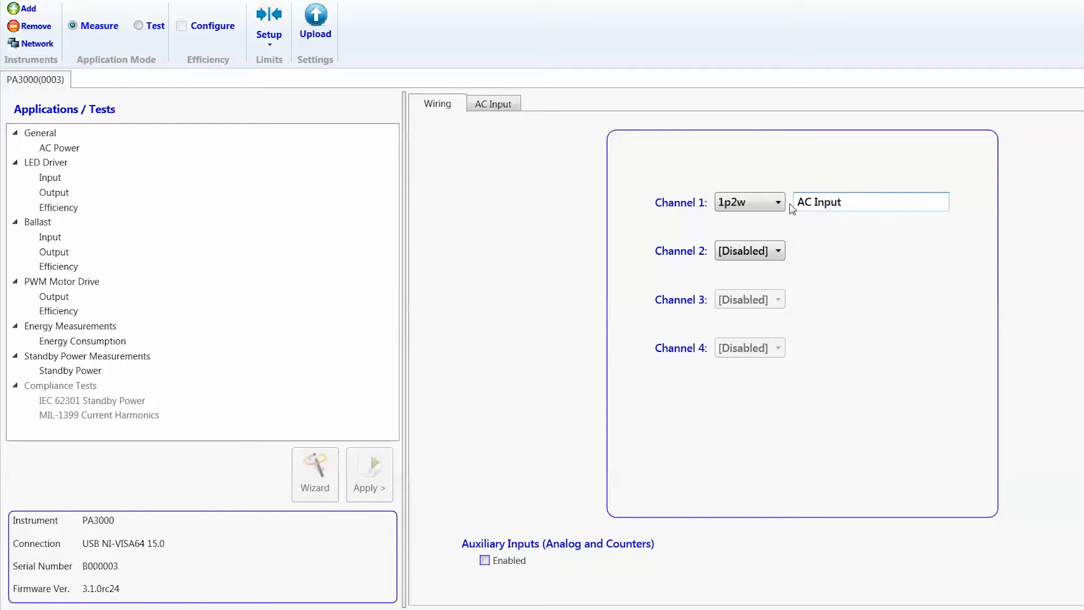
Step: Wire channel 2 as 1p2w and name its group 'DC Output'
left_click(777, 251)
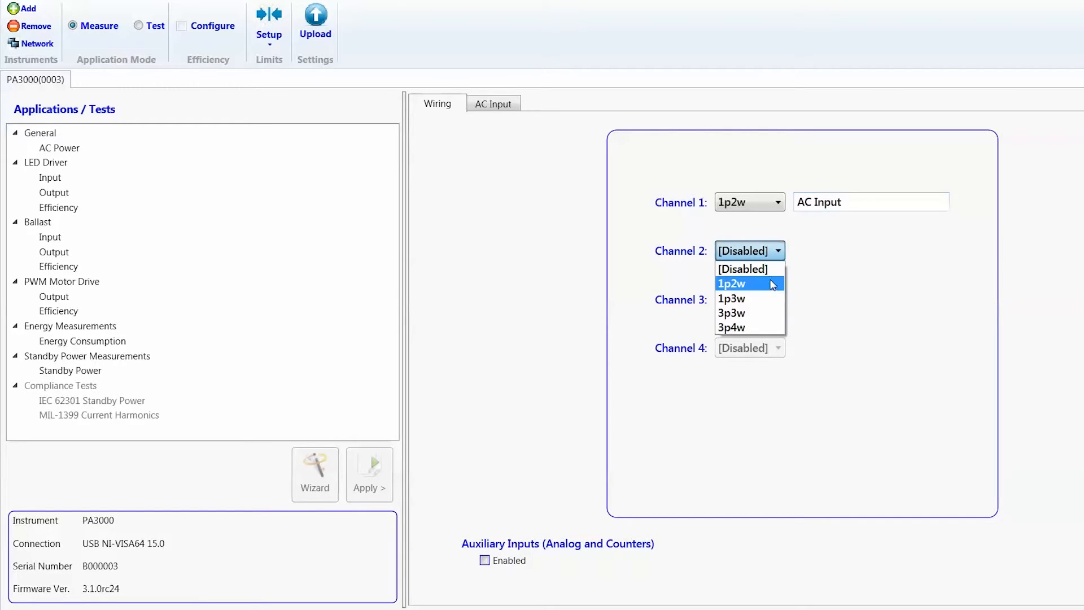
left_click(731, 284)
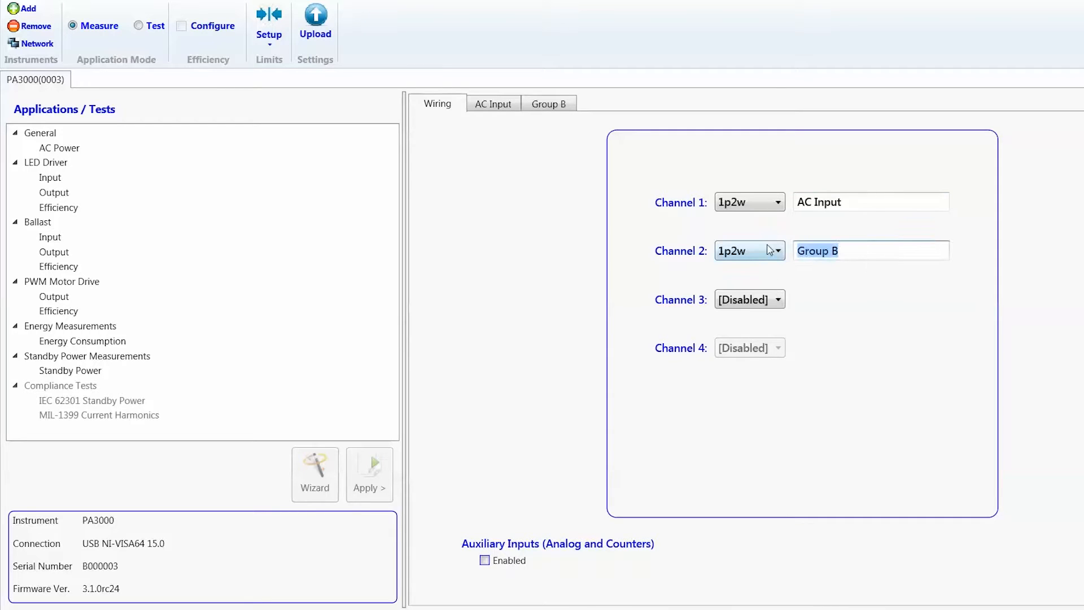
type("DC")
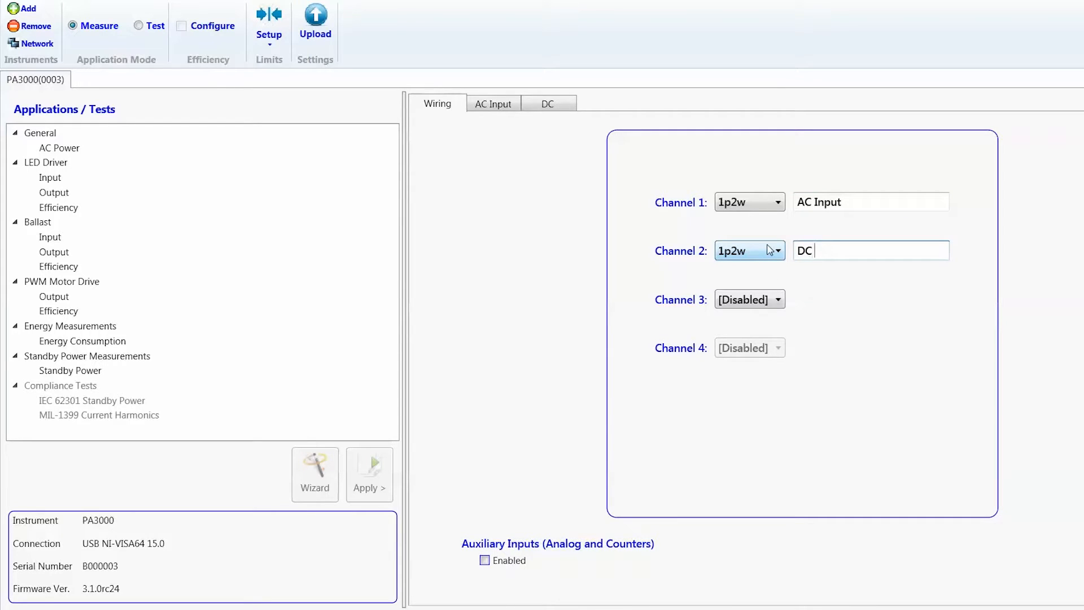
type("Output")
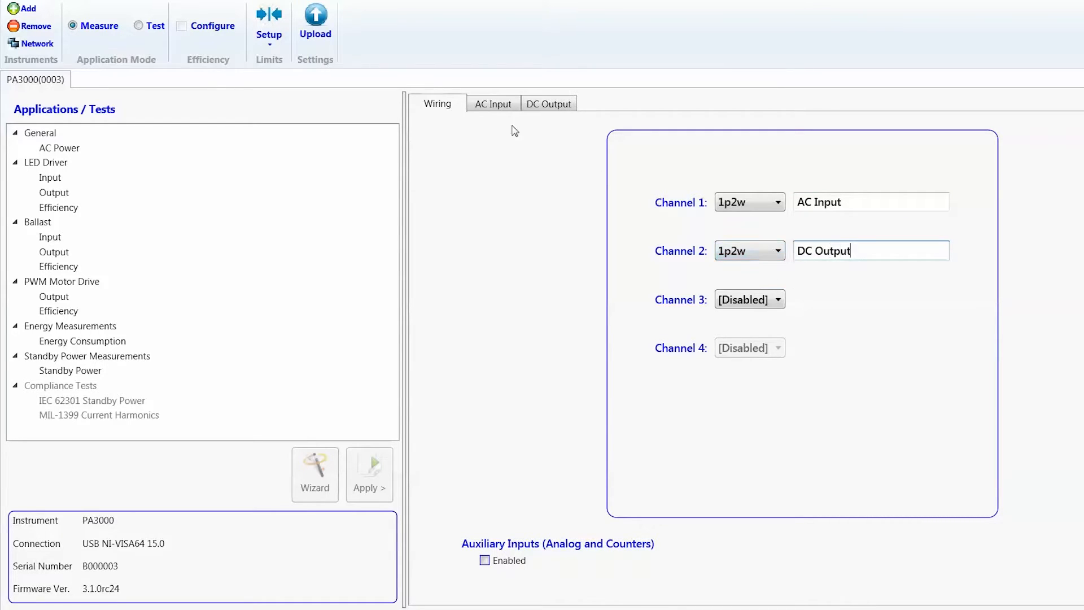
left_click(494, 103)
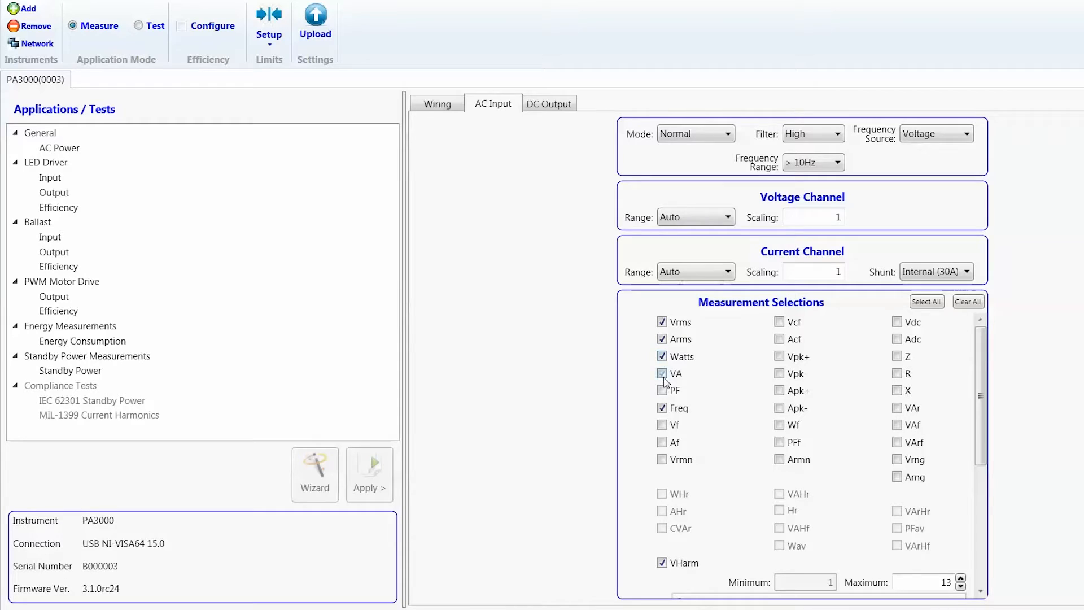
Step: Add VA to the AC Input measurements and review its harmonics and THD selections
left_click(662, 389)
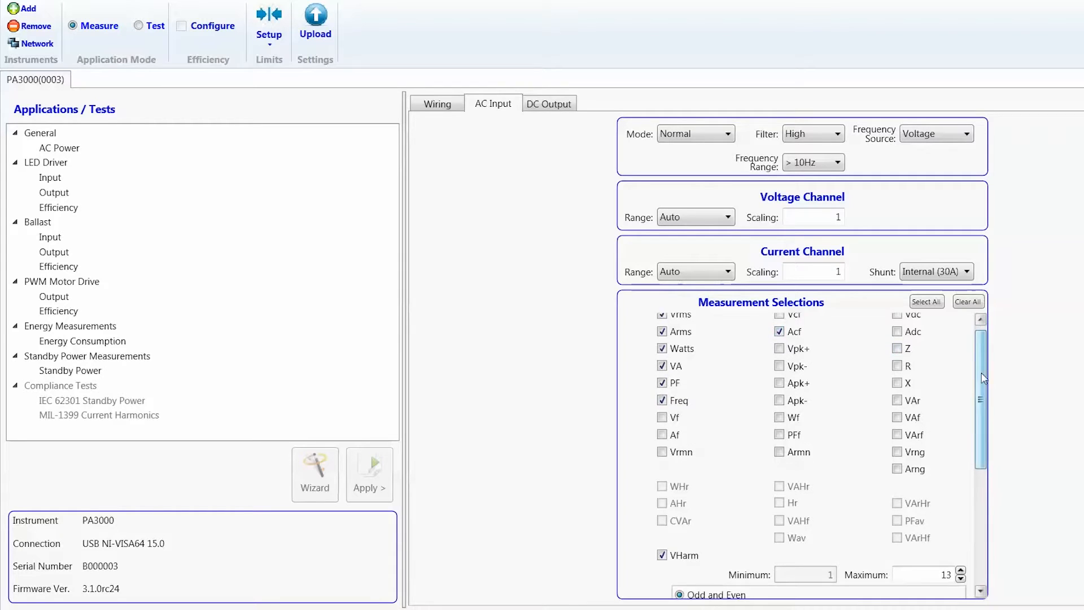
scroll("down", 3)
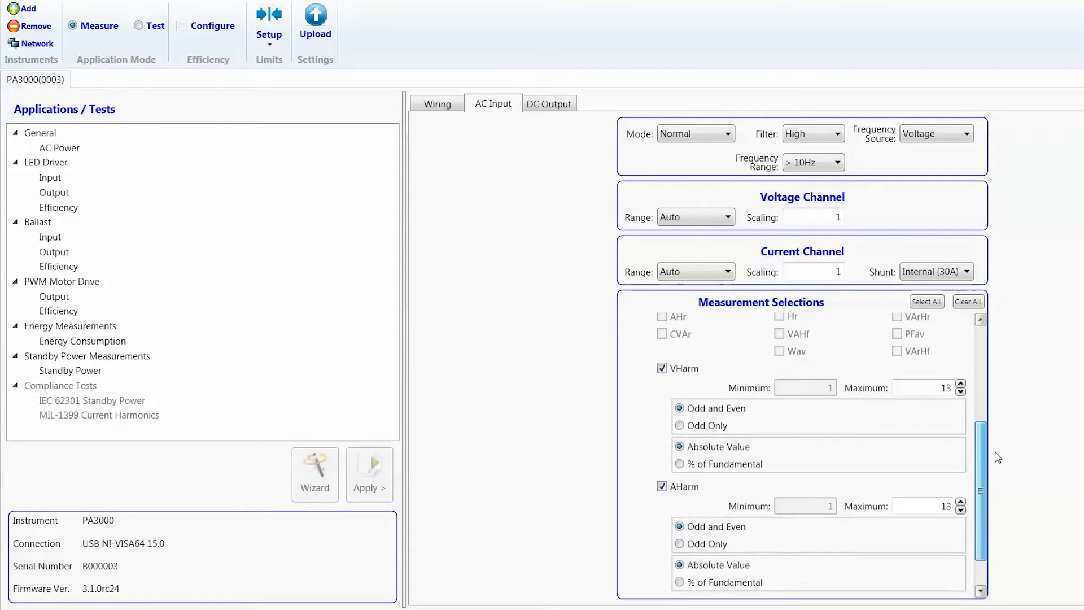
scroll("down", 3)
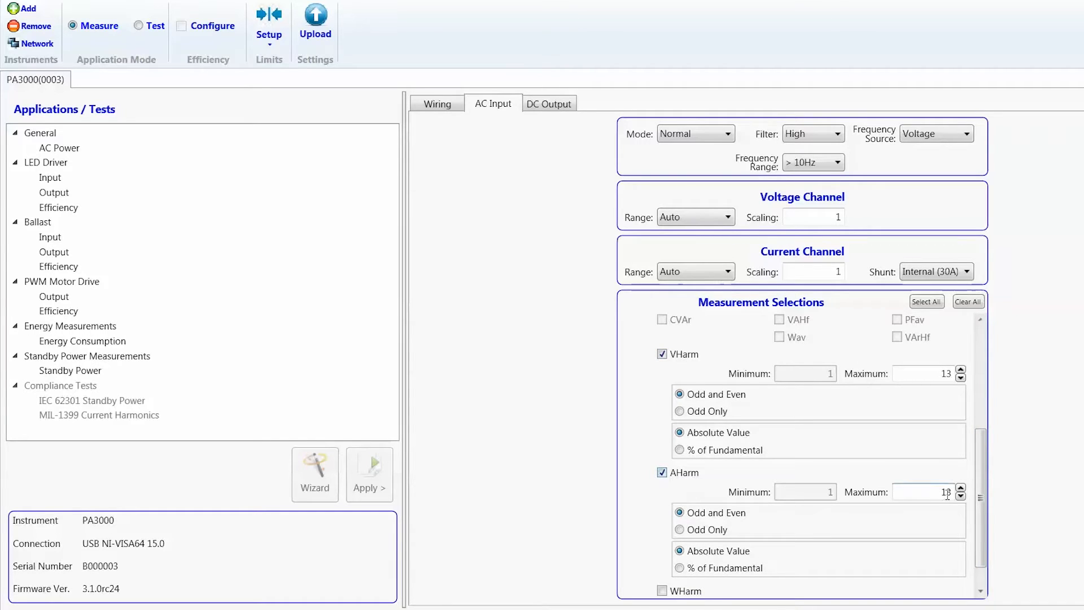
scroll("down", 3)
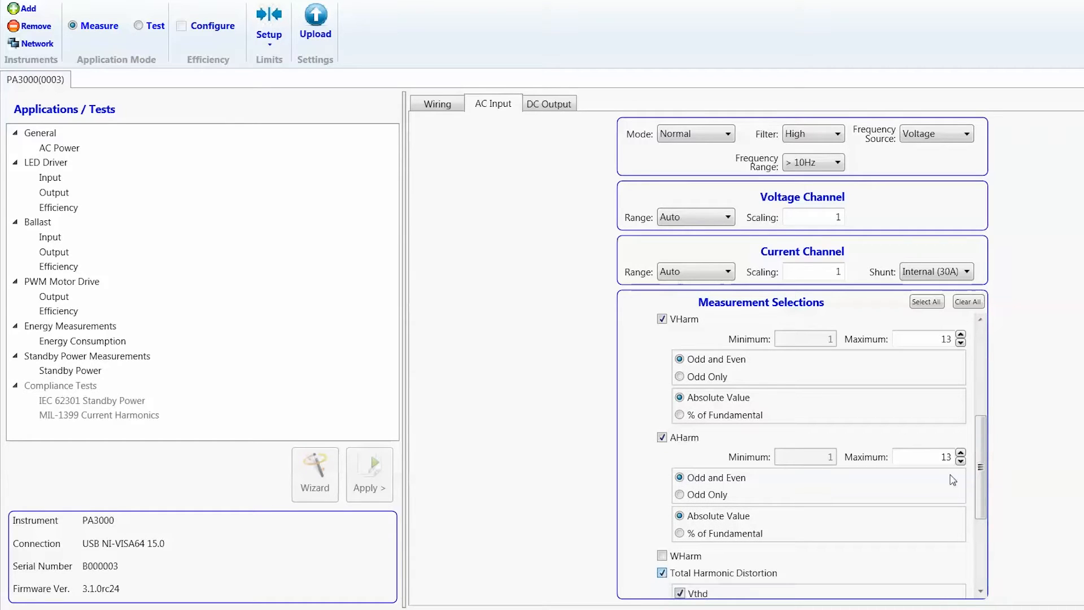
scroll("down", 3)
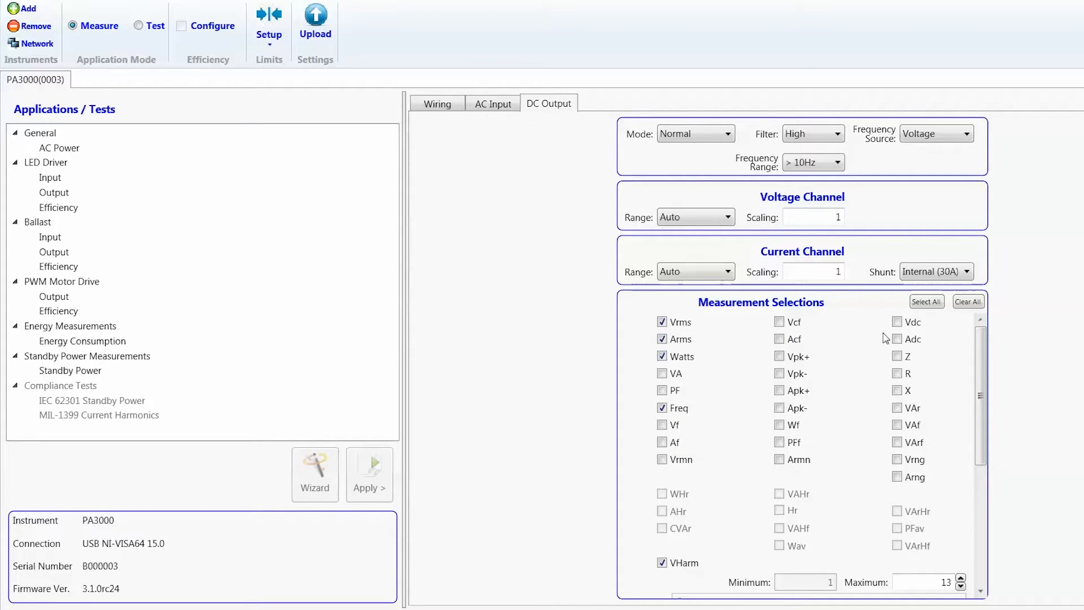
Step: Add Vdc and Adc to the DC Output measurements and drop frequency
left_click(898, 339)
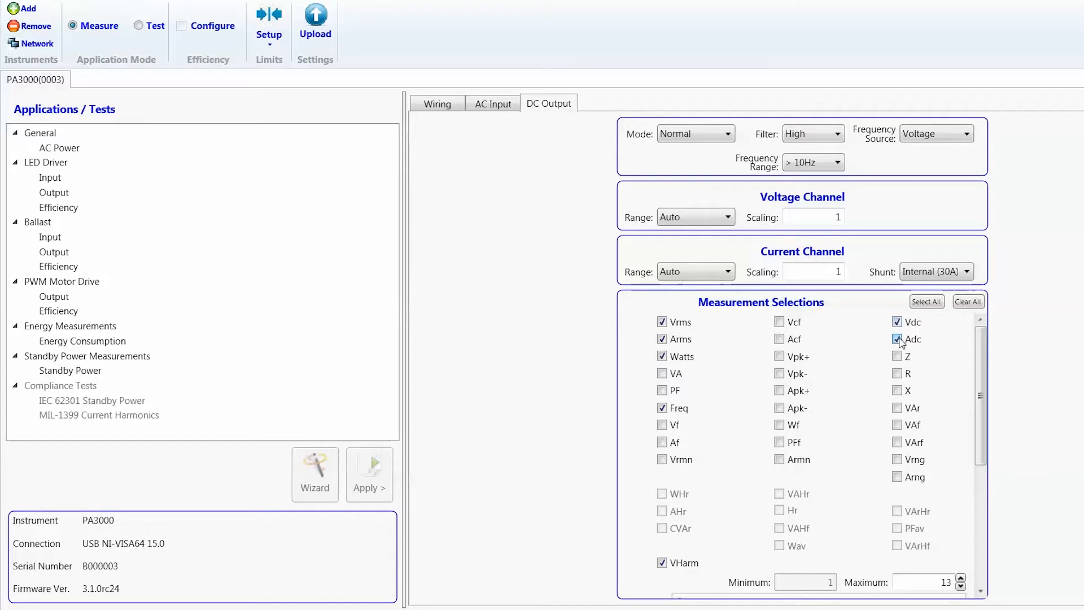
left_click(662, 356)
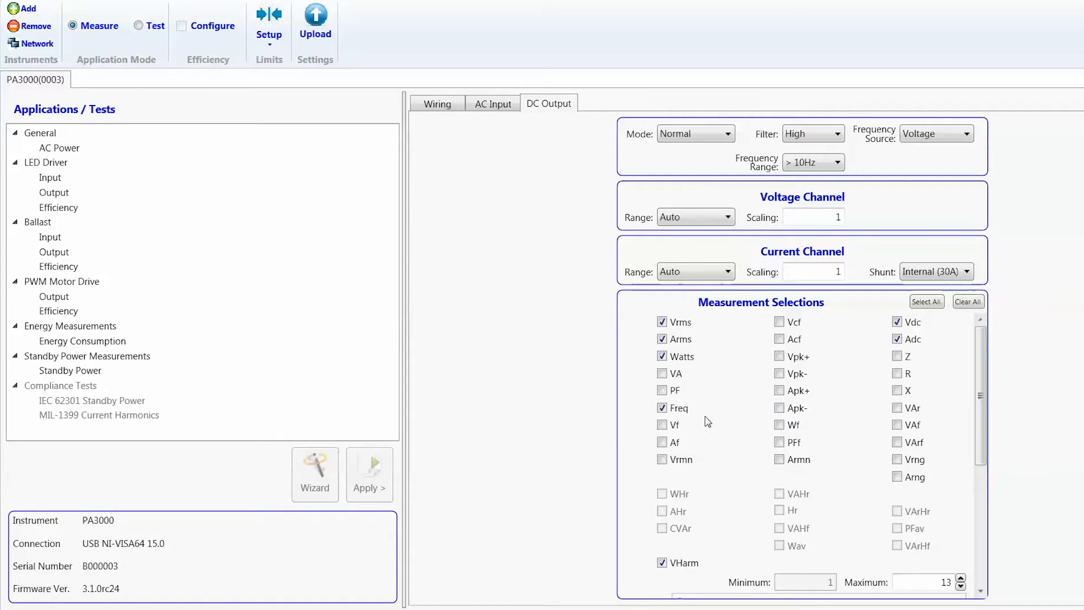
mouse_move(798, 439)
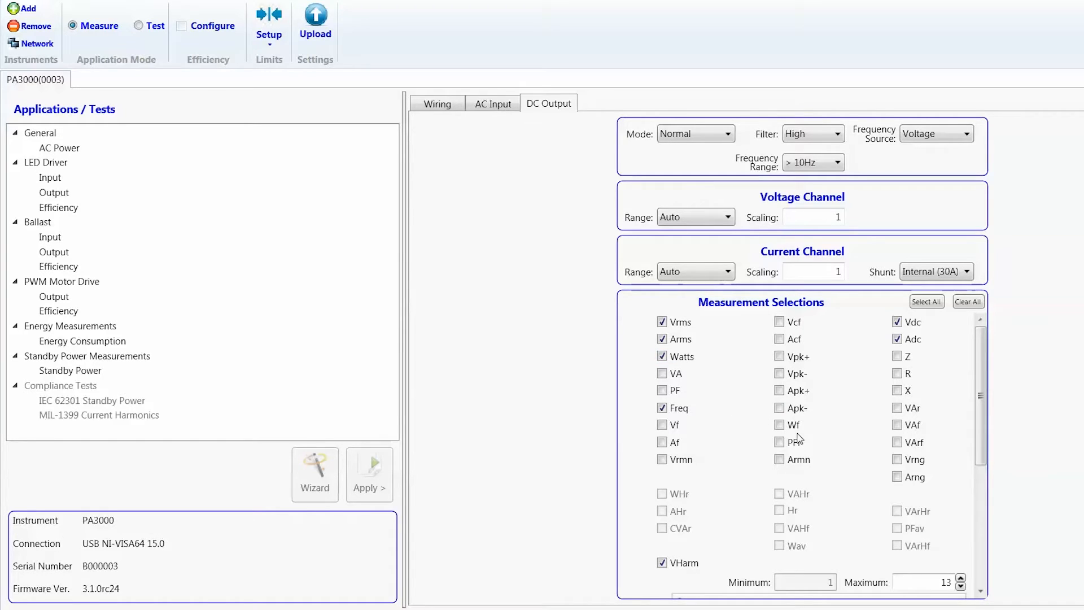
left_click(662, 407)
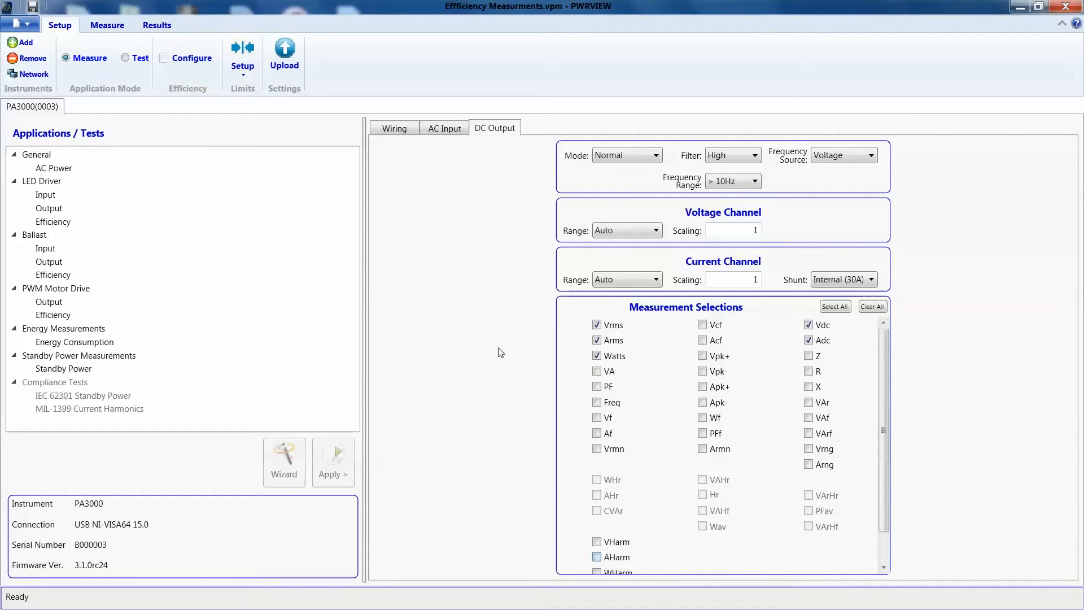
Step: Enable efficiency configuration and turn on Measure Efficiency for AC Input vs DC Output
left_click(163, 57)
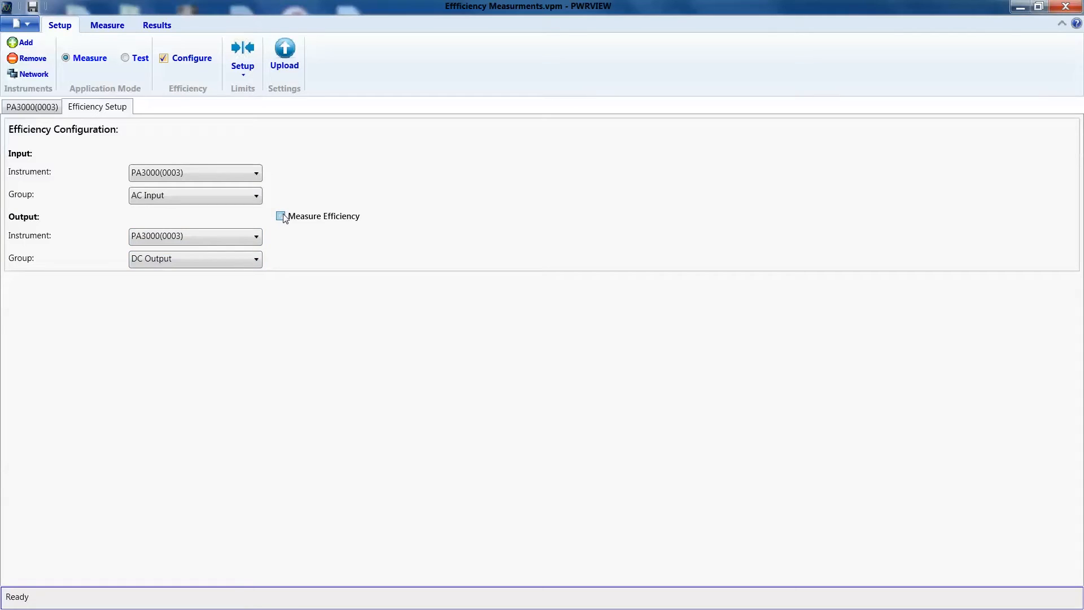
left_click(281, 216)
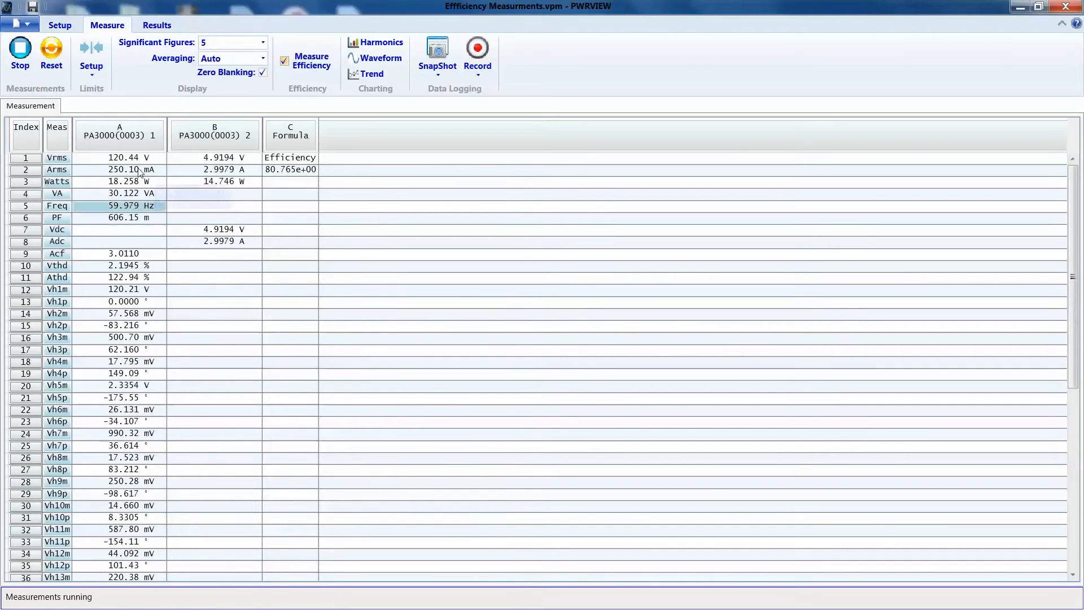
mouse_move(221, 158)
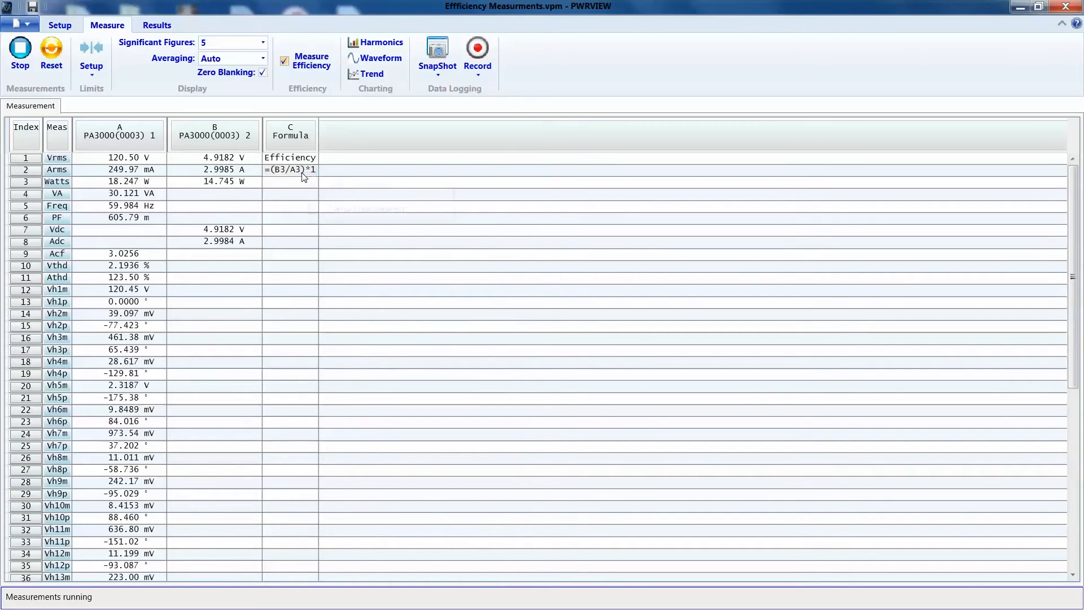
Step: Select the Efficiency formula =(B3/A3)*100 cell for trending
left_click(372, 74)
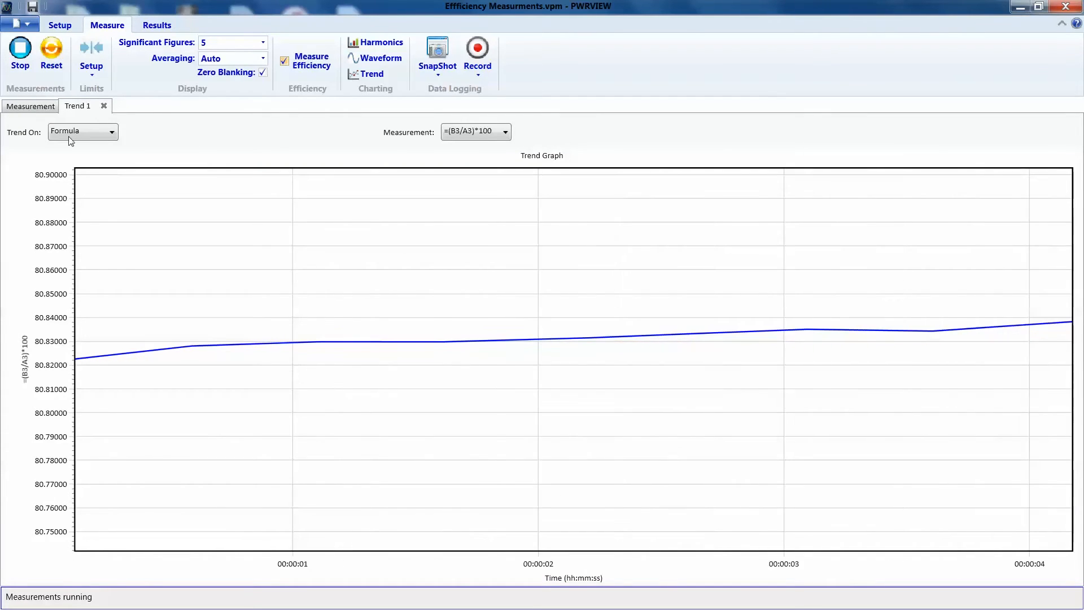
Step: Switch between the Measurement table and the Trend 1 chart of the efficiency formula
left_click(29, 106)
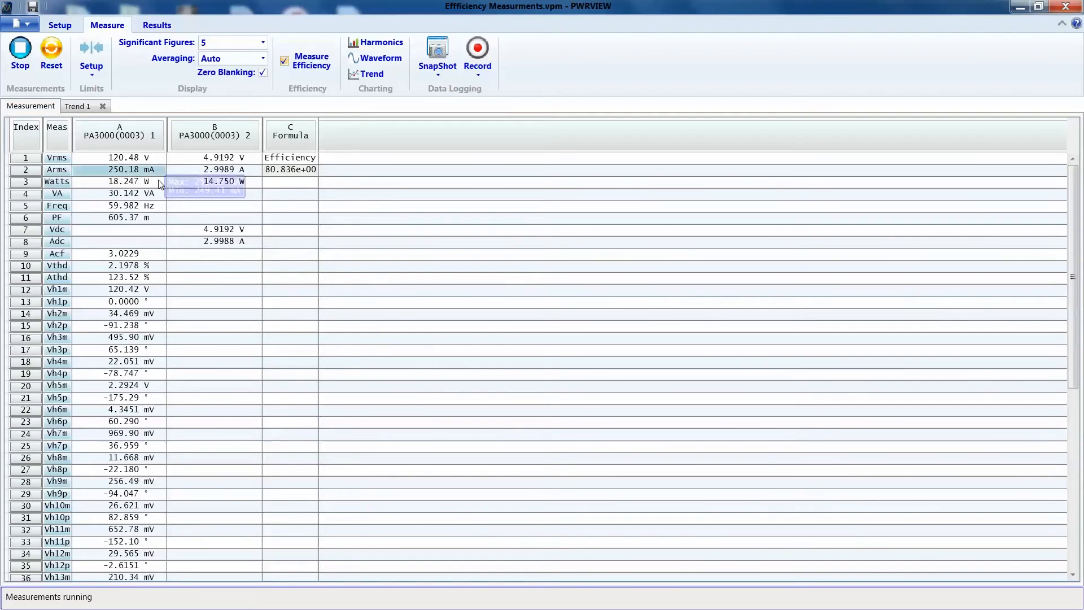
mouse_move(221, 181)
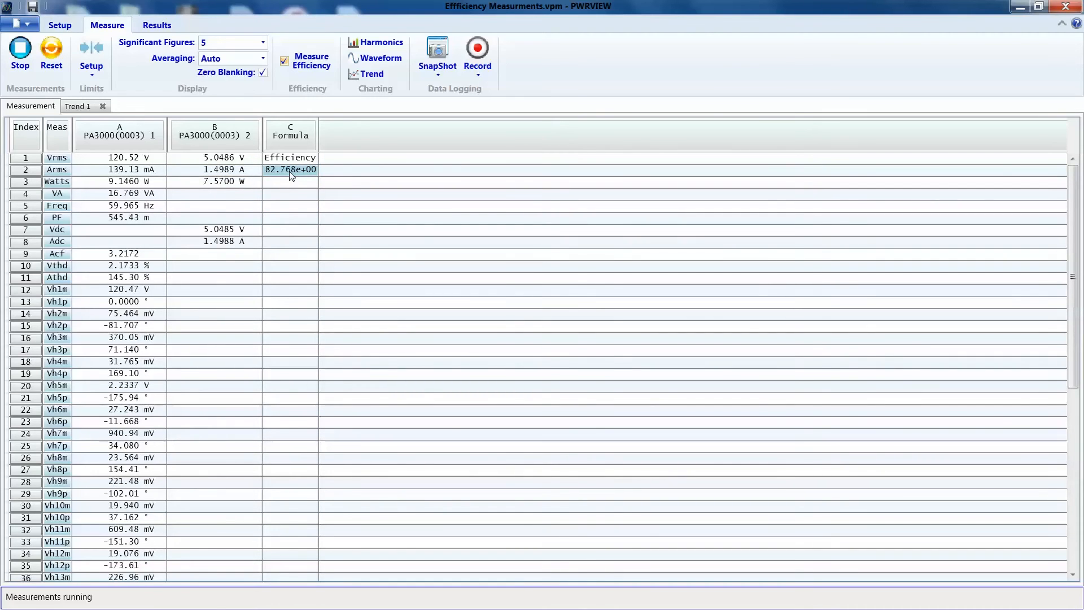
left_click(78, 106)
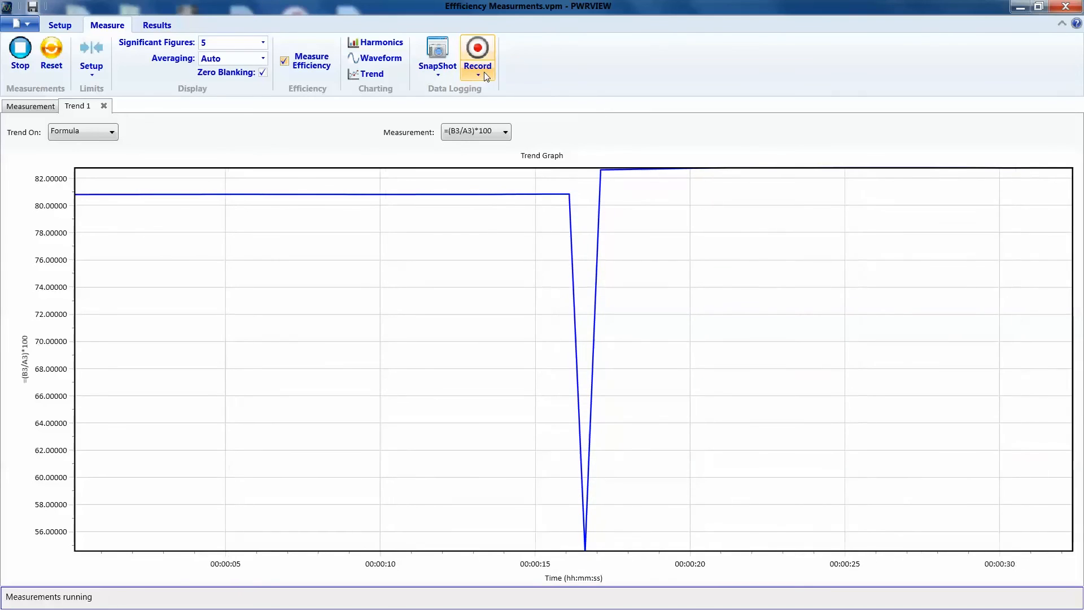
Step: Bring up the Data Logging Setup dialog from the Record options
left_click(476, 74)
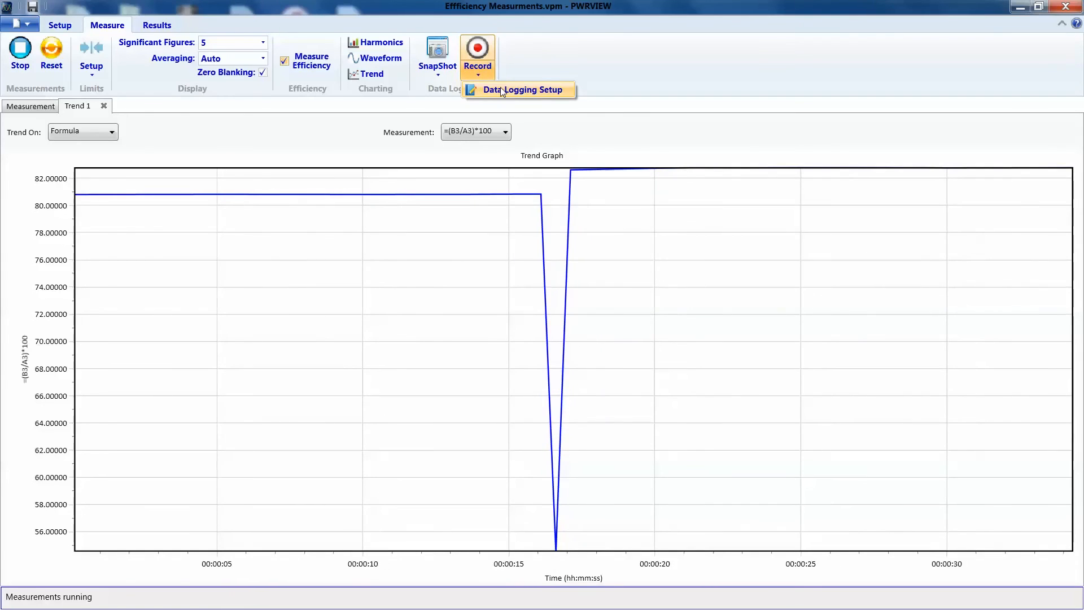
left_click(523, 89)
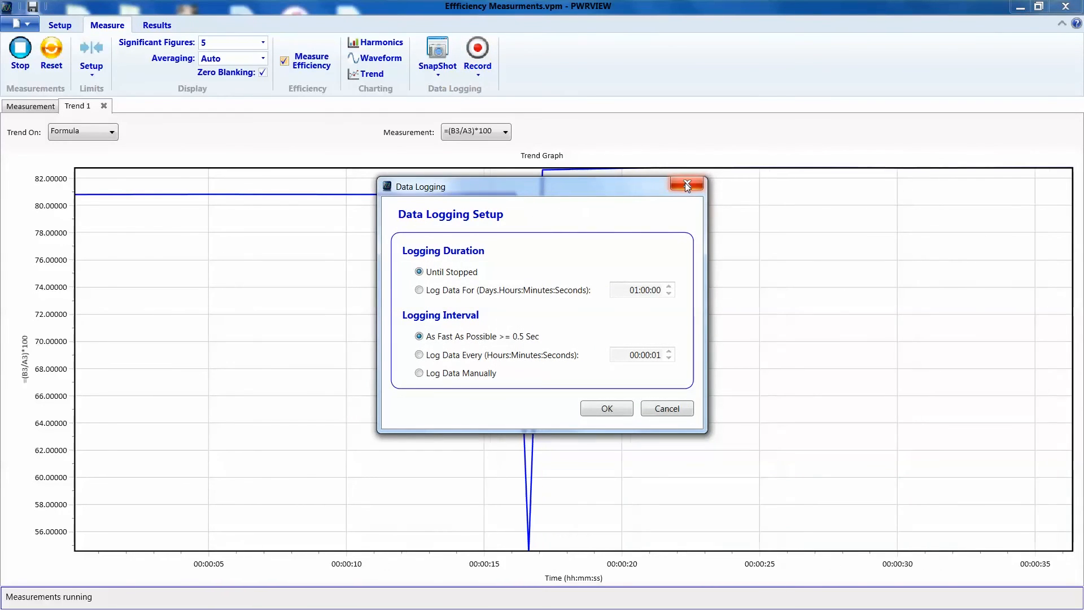
mouse_move(686, 184)
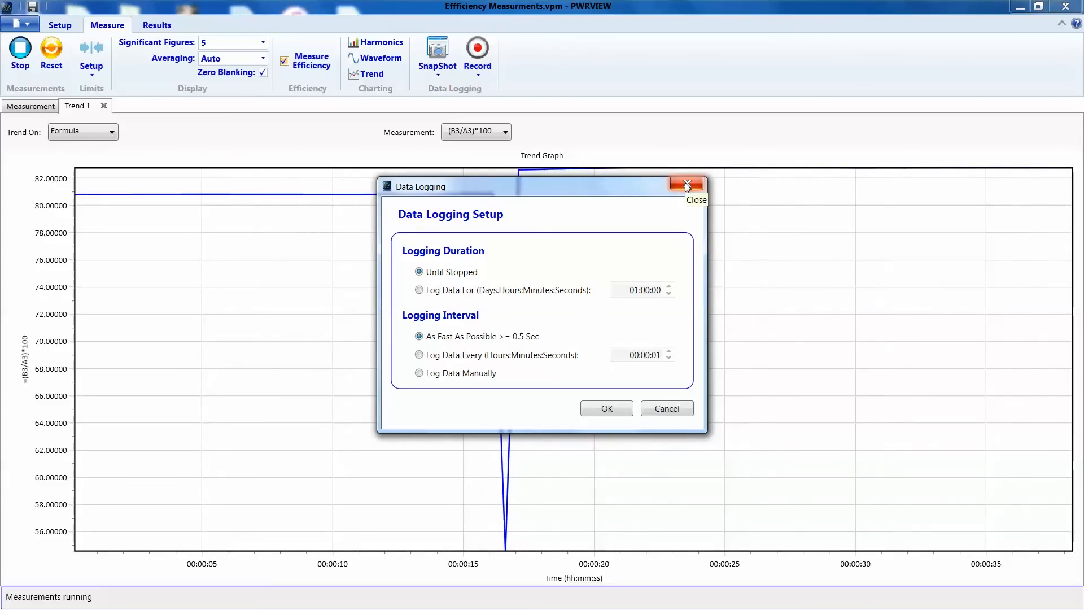